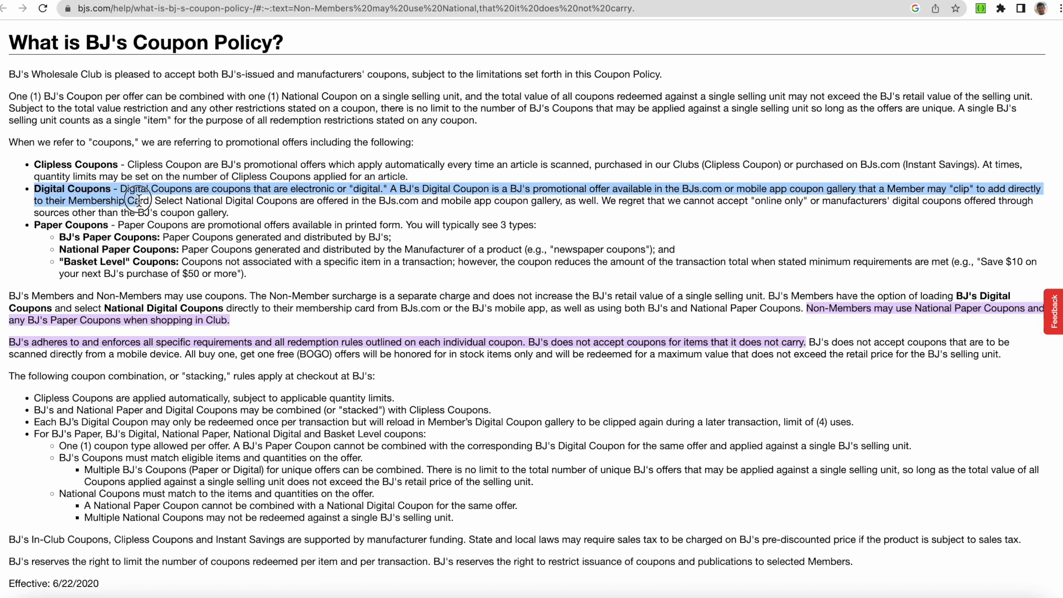
# - Highlight the Digital Coupons description on BJ's coupon policy page
pyautogui.moveTo(143, 200); pyautogui.dragTo(230, 212)
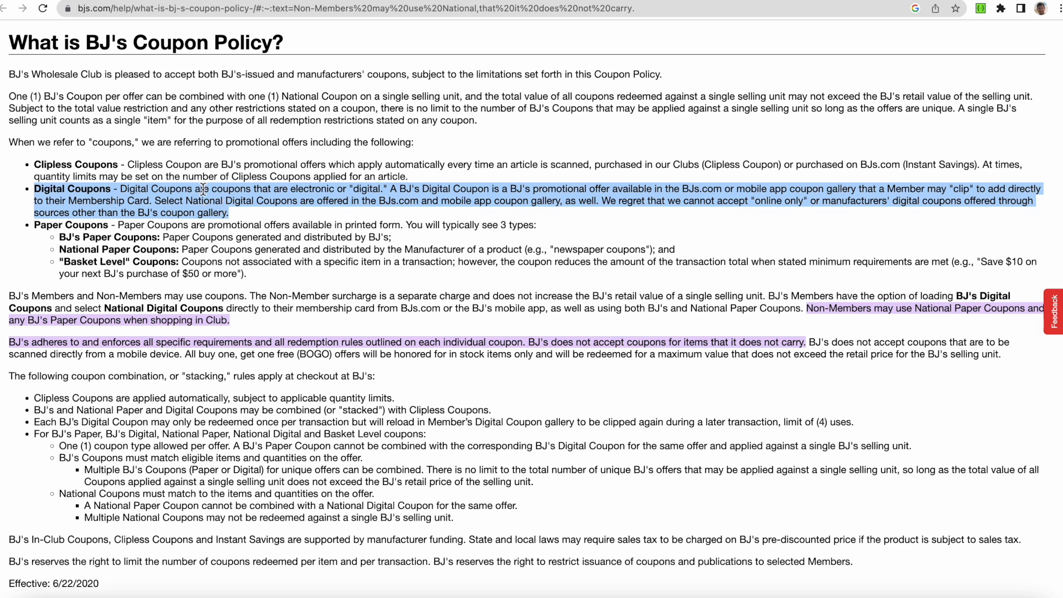
pyautogui.moveTo(535, 34)
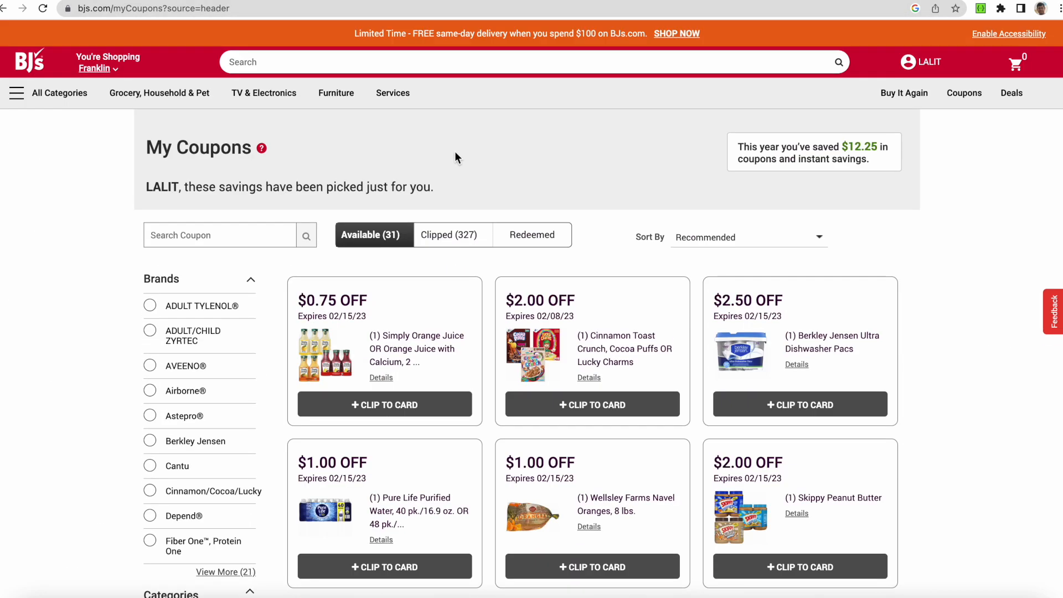
pyautogui.scroll(-3)
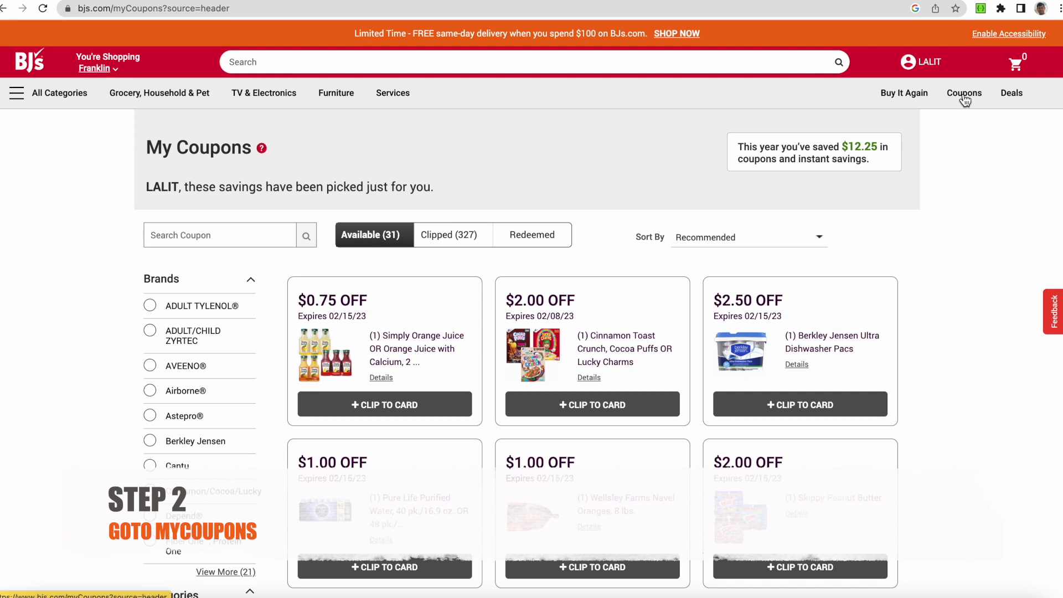
pyautogui.moveTo(524, 239)
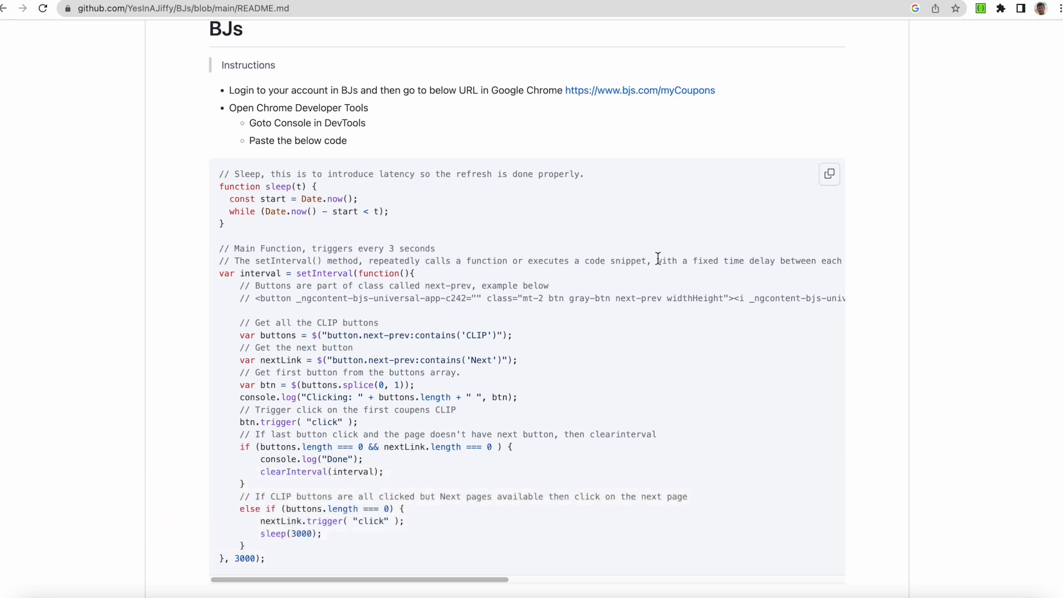
# - Copy the auto-clip coupon script from the BJs GitHub README code block
pyautogui.click(829, 174)
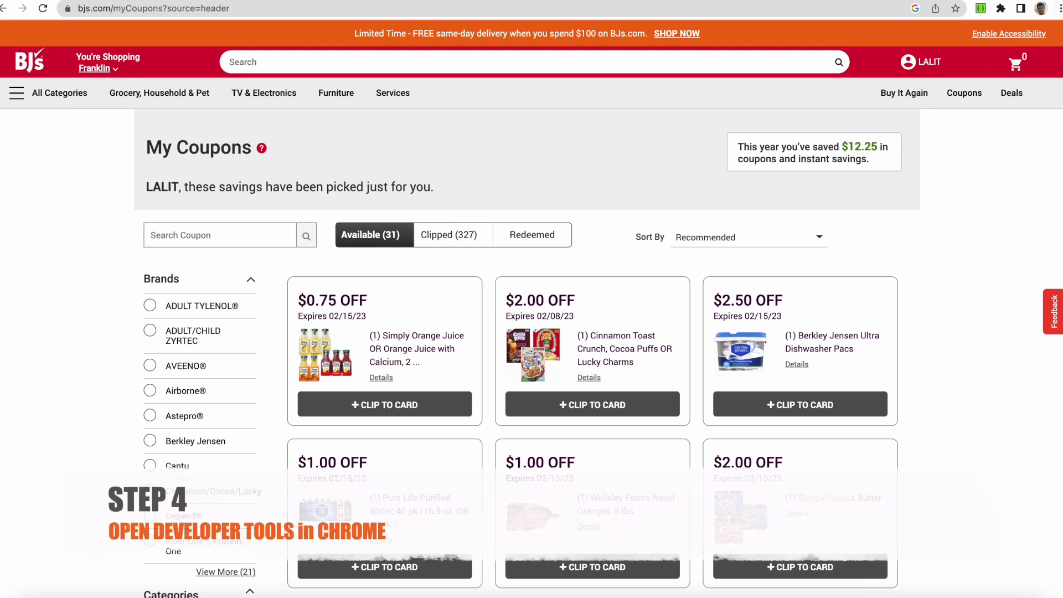
# - Open Chrome Developer Tools from the main menu's More Tools
pyautogui.click(1053, 7)
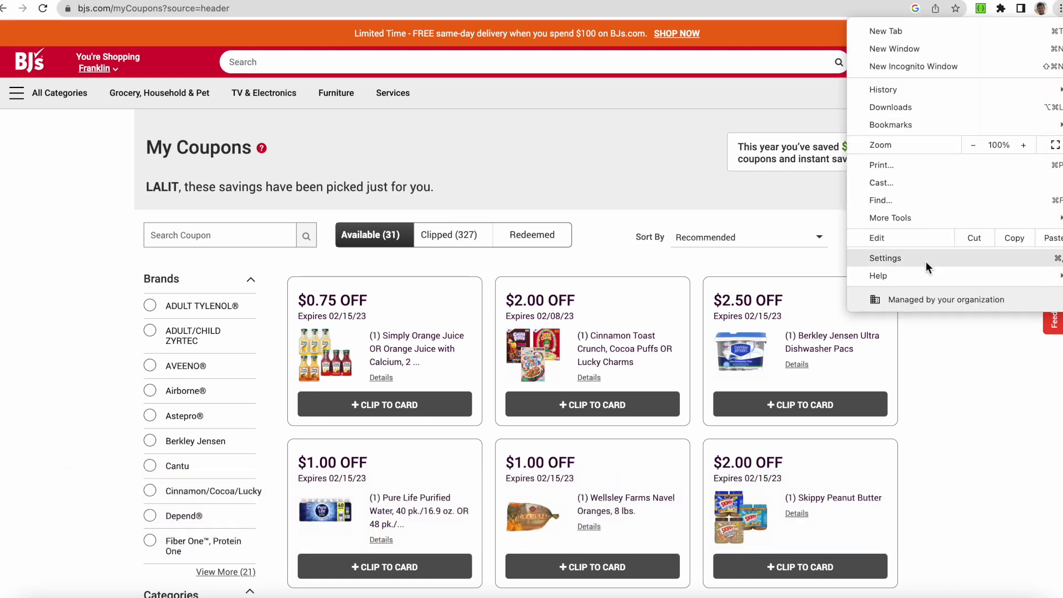
pyautogui.moveTo(923, 271)
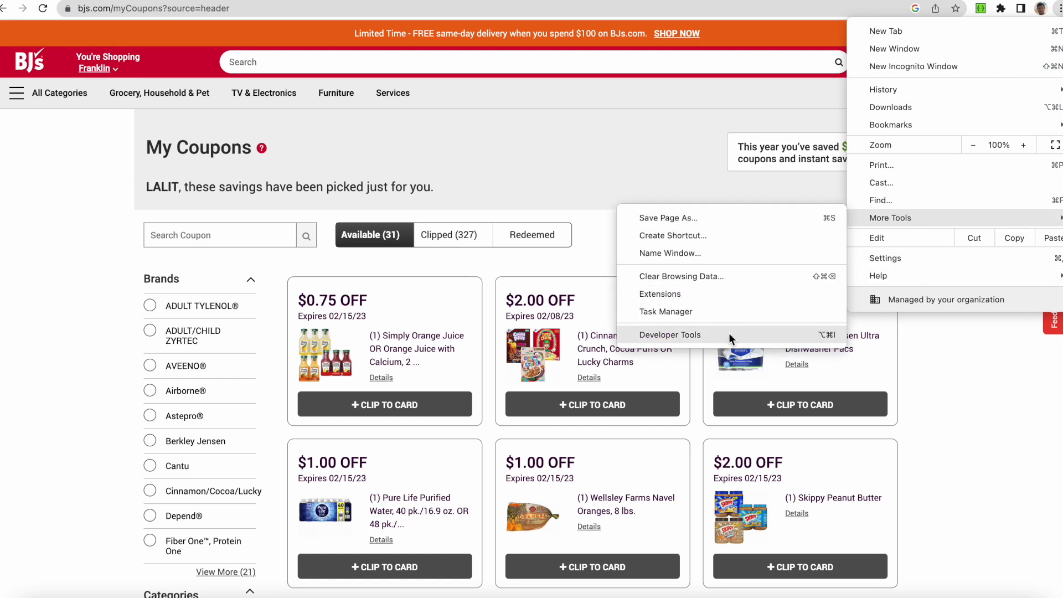
pyautogui.click(670, 334)
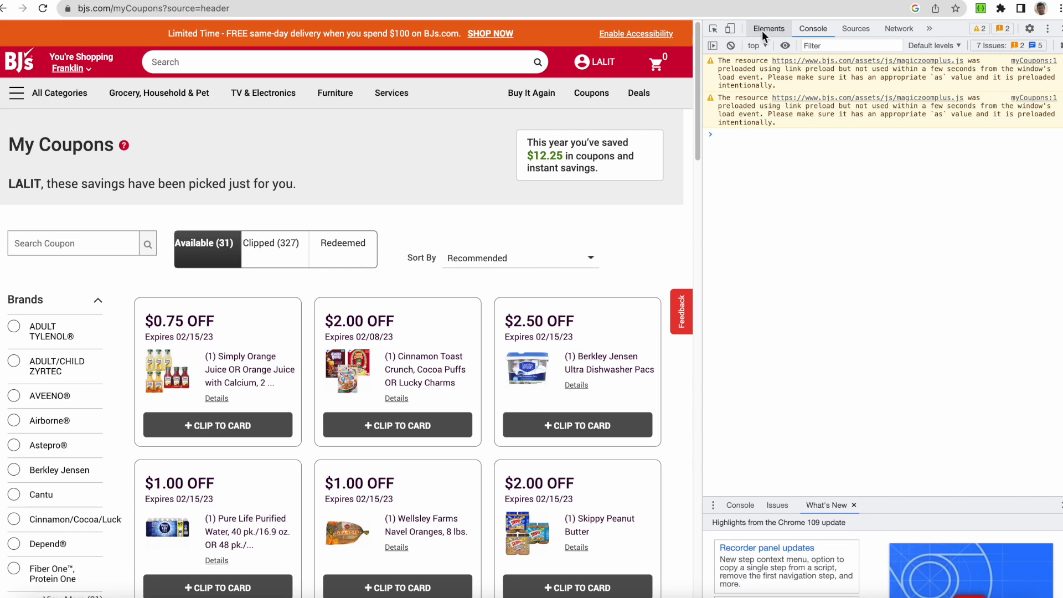
# - Switch DevTools to the Console panel beside the My Coupons page
pyautogui.click(812, 29)
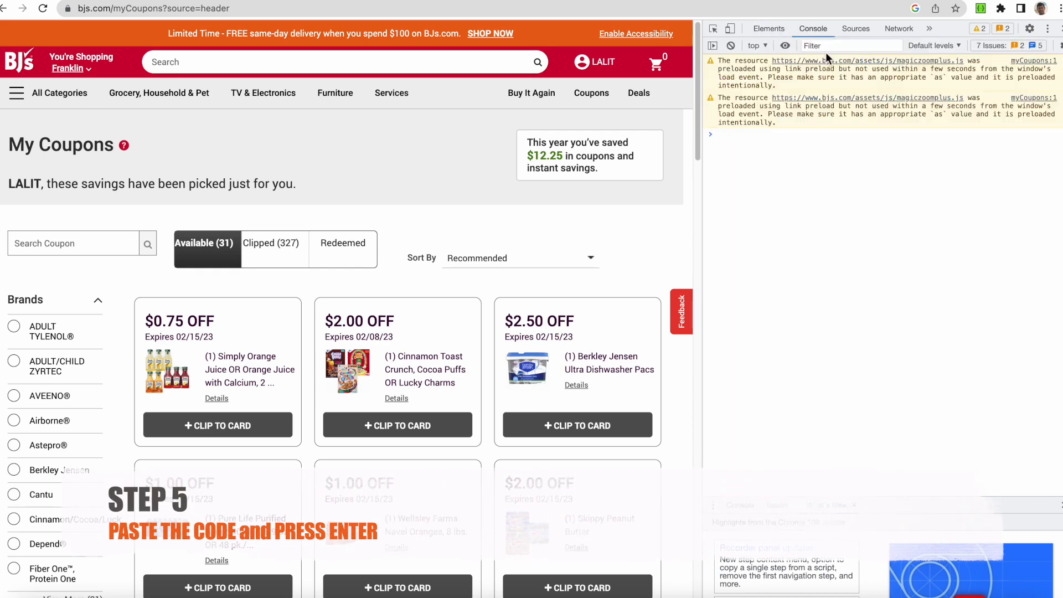
pyautogui.moveTo(780, 149)
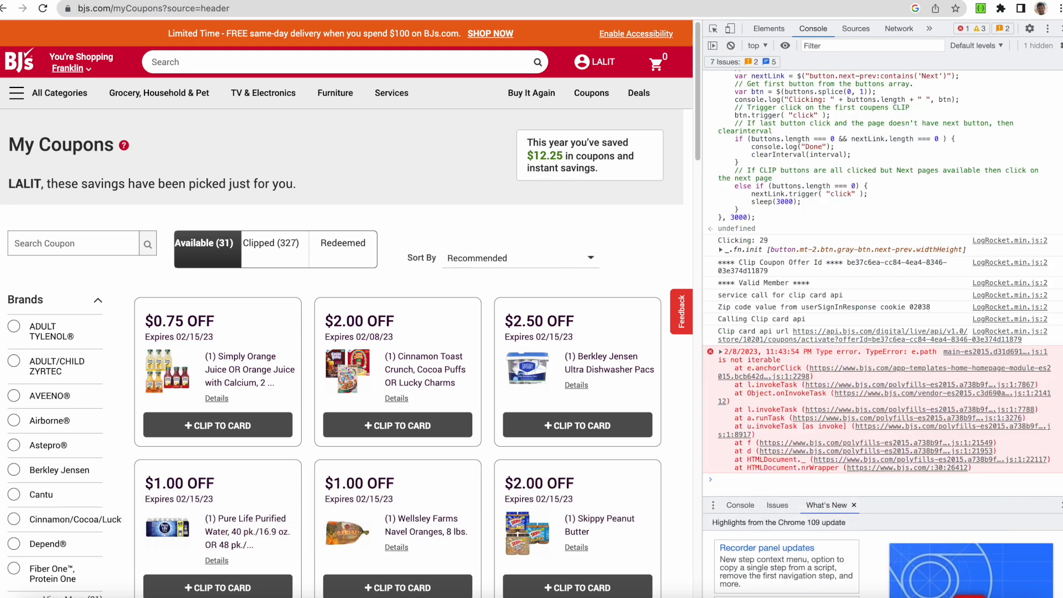
# - Run the pasted script so it clips the coupon cards, raising Clipped to 333
pyautogui.click(217, 425)
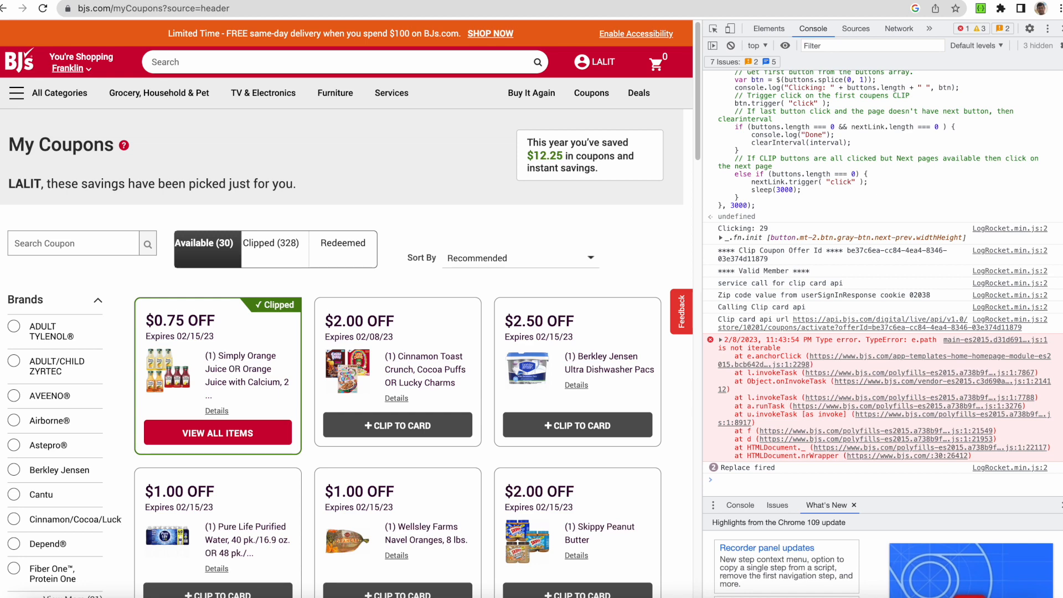
pyautogui.click(398, 425)
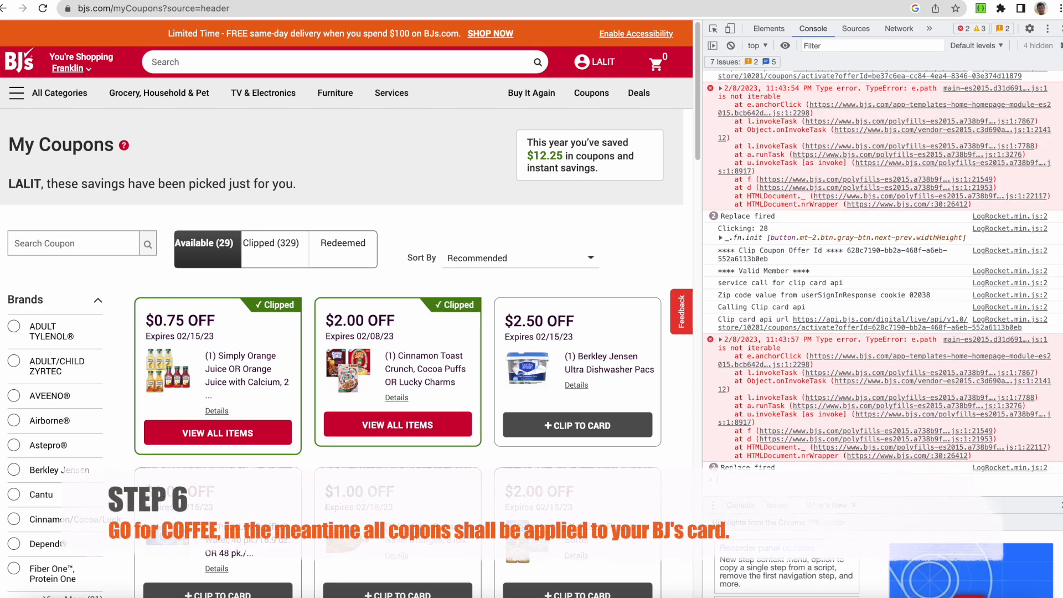
pyautogui.click(577, 425)
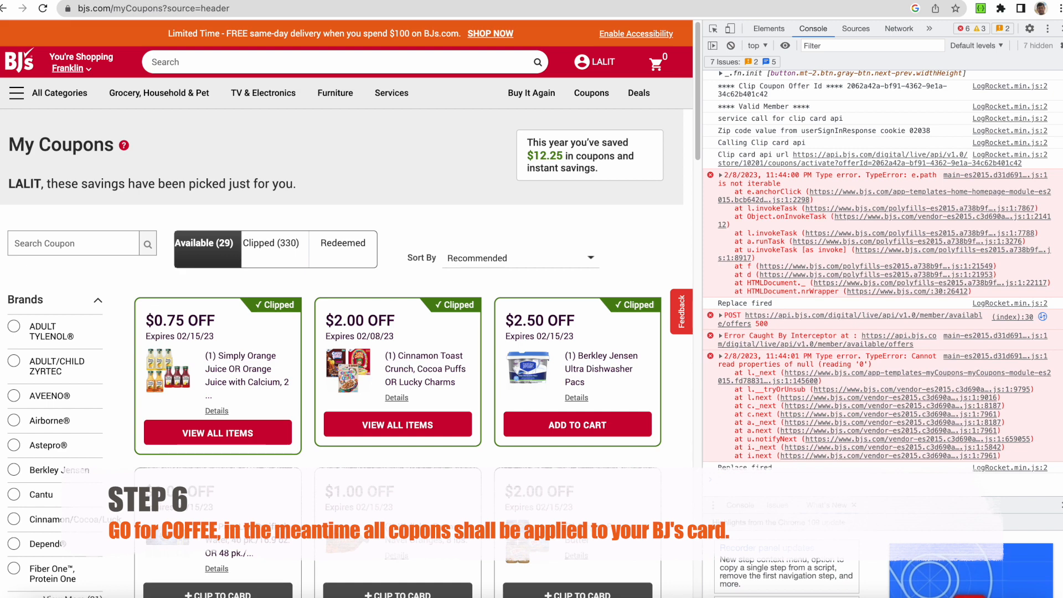
pyautogui.click(218, 594)
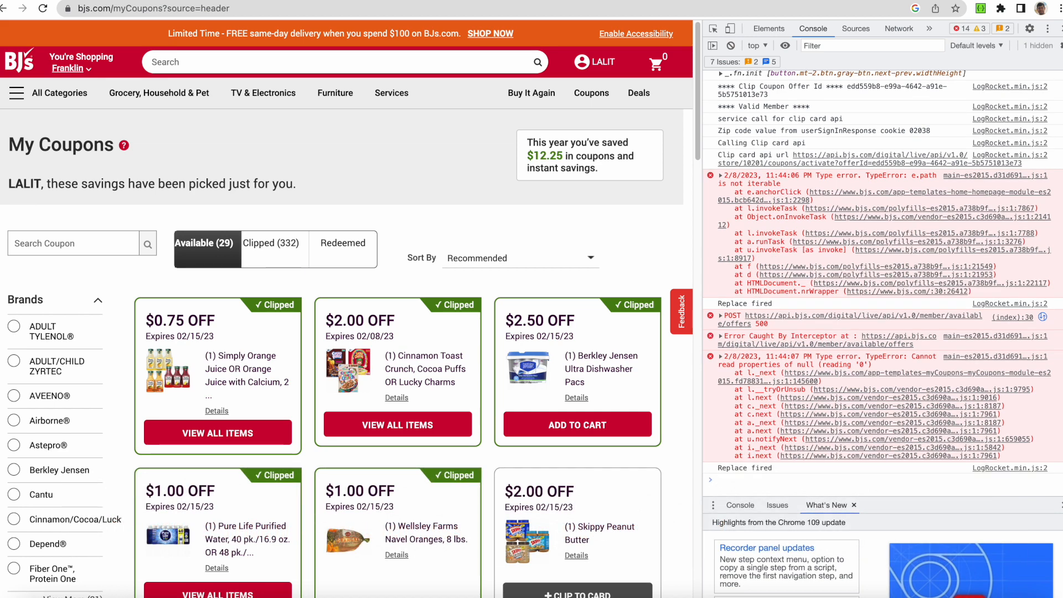
pyautogui.click(577, 594)
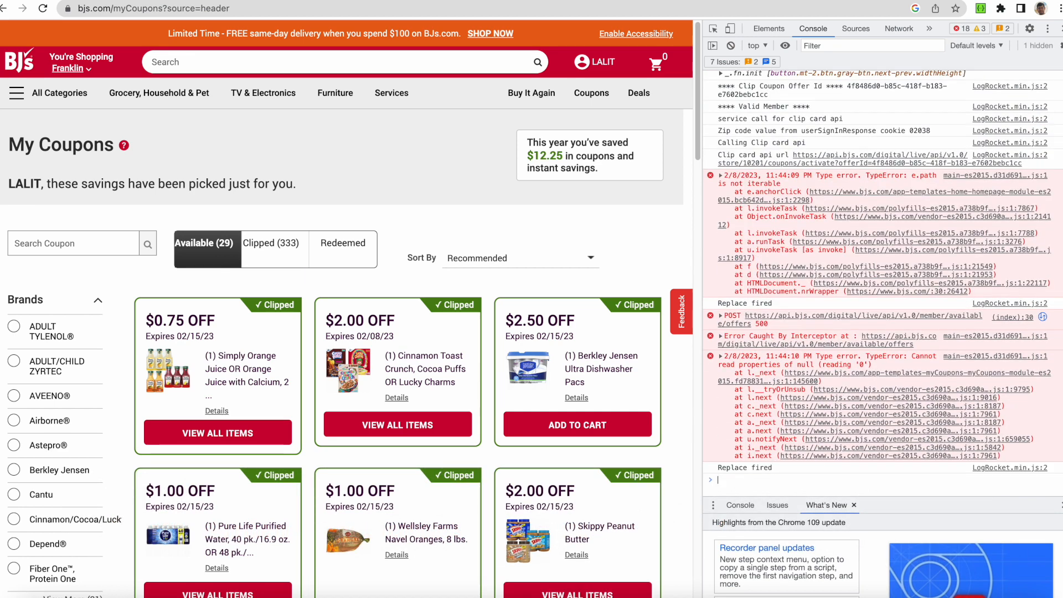